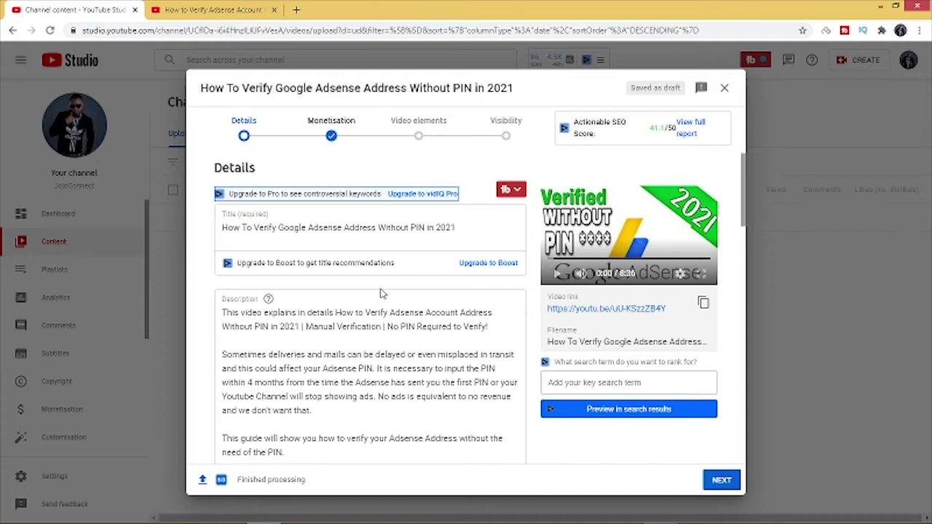
{"action": "mouse_move", "coordinate": [748, 189]}
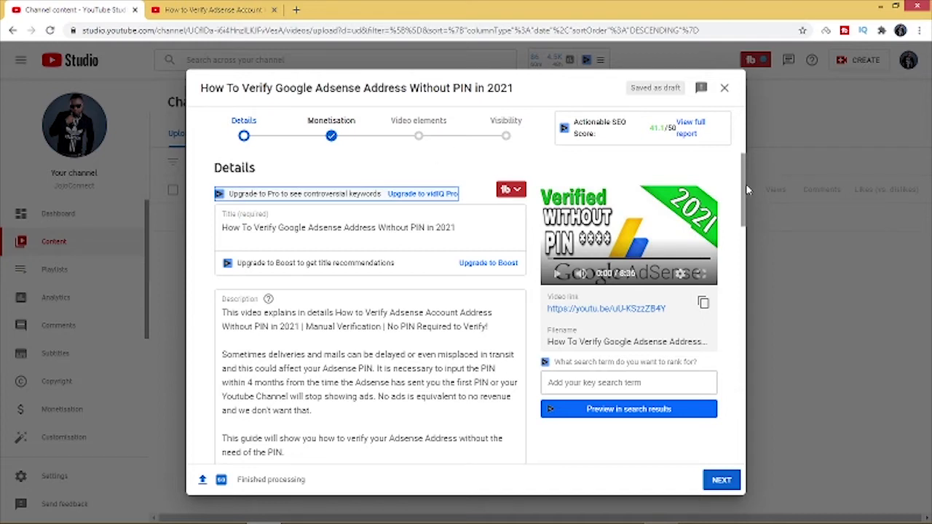
{"action": "mouse_move", "coordinate": [732, 460]}
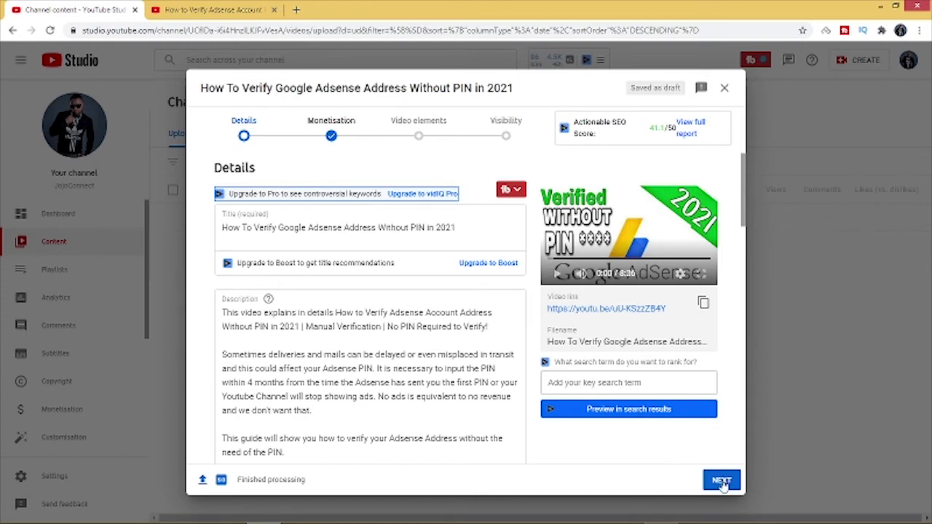
Go to the Monetisation step, leave monetisation On and scroll down to the ad types and location of video ads
{"action": "left_click", "coordinate": [719, 480]}
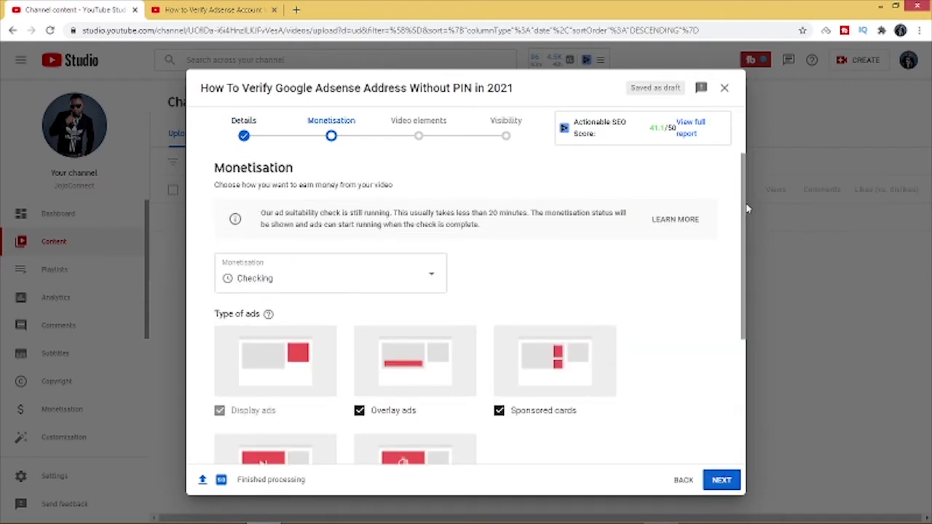
{"action": "scroll", "scroll_direction": "down", "scroll_amount": 3}
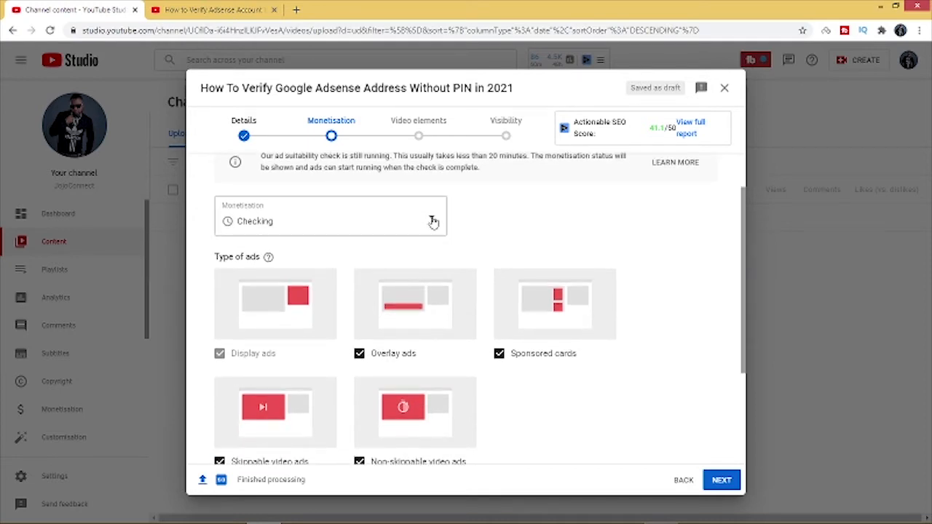
{"action": "left_click", "coordinate": [431, 216]}
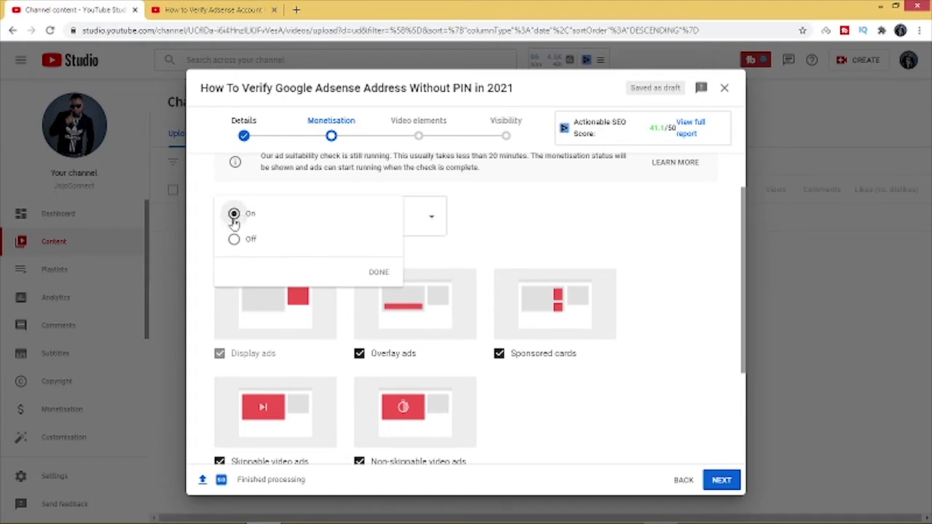
{"action": "mouse_move", "coordinate": [420, 259]}
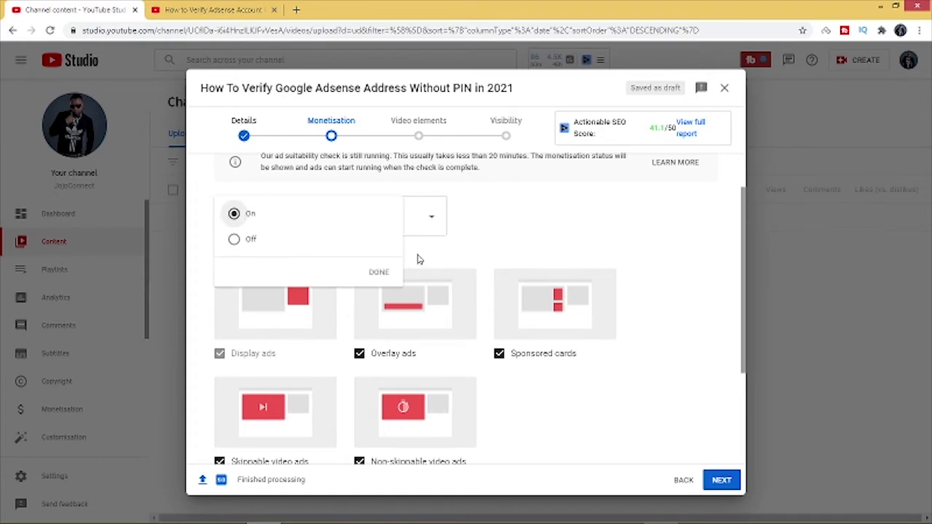
{"action": "left_click", "coordinate": [378, 272]}
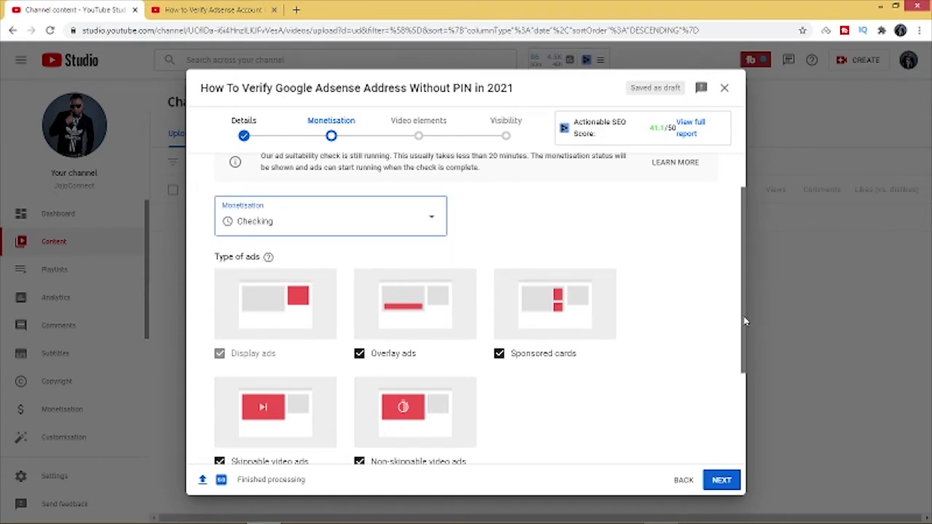
{"action": "scroll", "scroll_direction": "down", "scroll_amount": 3}
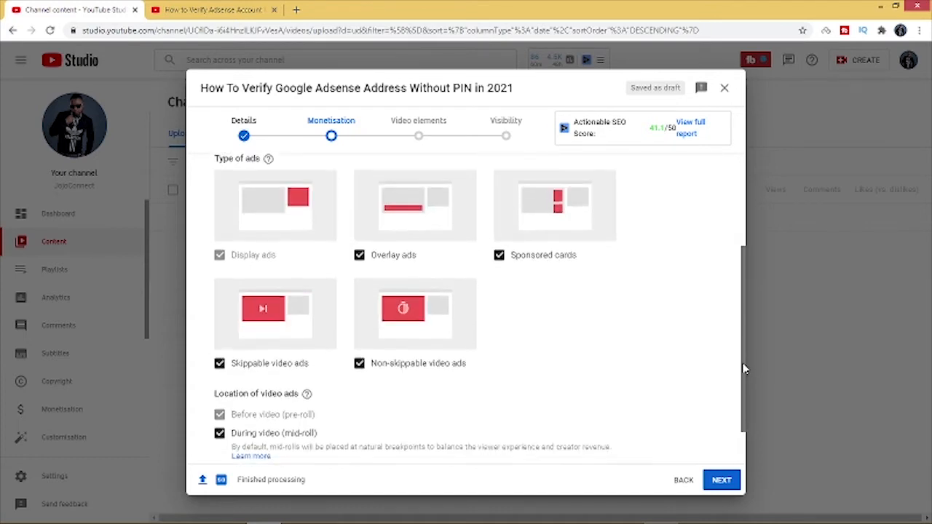
{"action": "scroll", "scroll_direction": "down", "scroll_amount": 3}
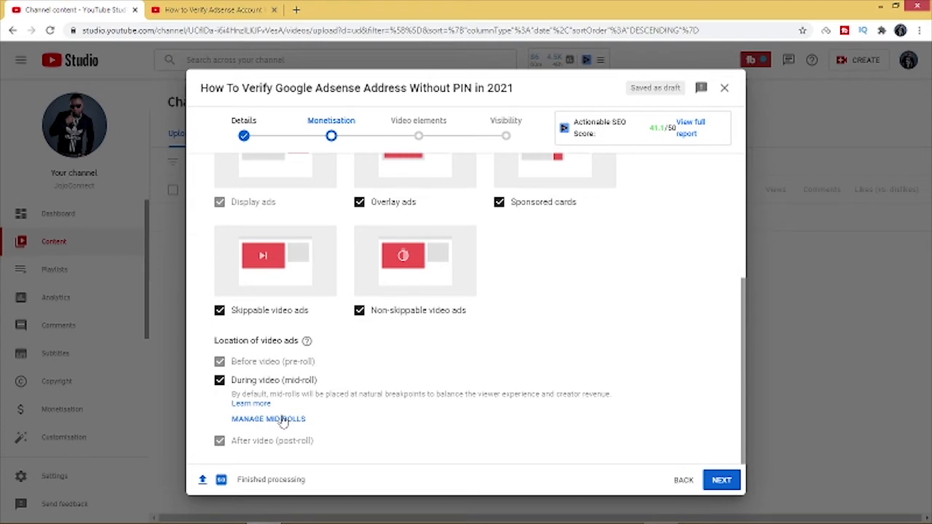
{"action": "mouse_move", "coordinate": [274, 422]}
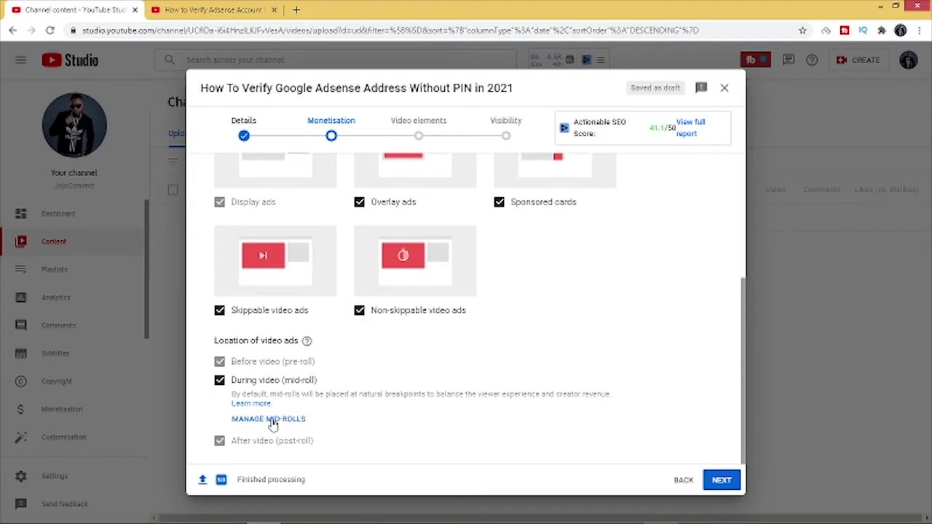
{"action": "mouse_move", "coordinate": [268, 425]}
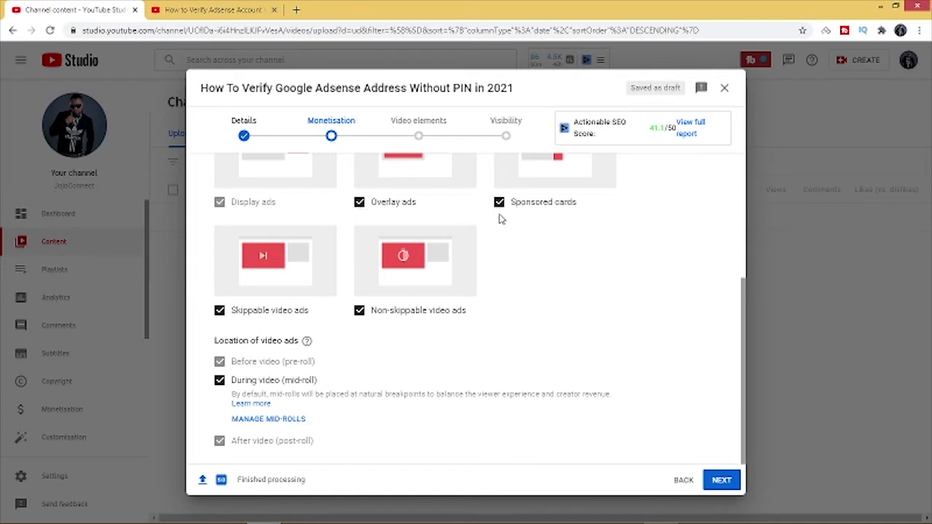
{"action": "mouse_move", "coordinate": [217, 405]}
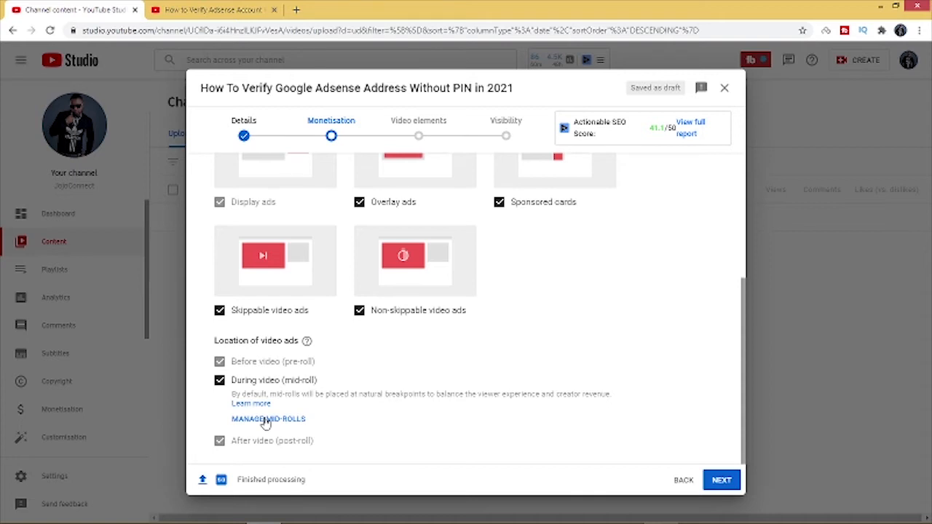
Bring up the Manage Mid-rolls ad breaks editor and add a first ad break at 0:00
{"action": "left_click", "coordinate": [268, 420]}
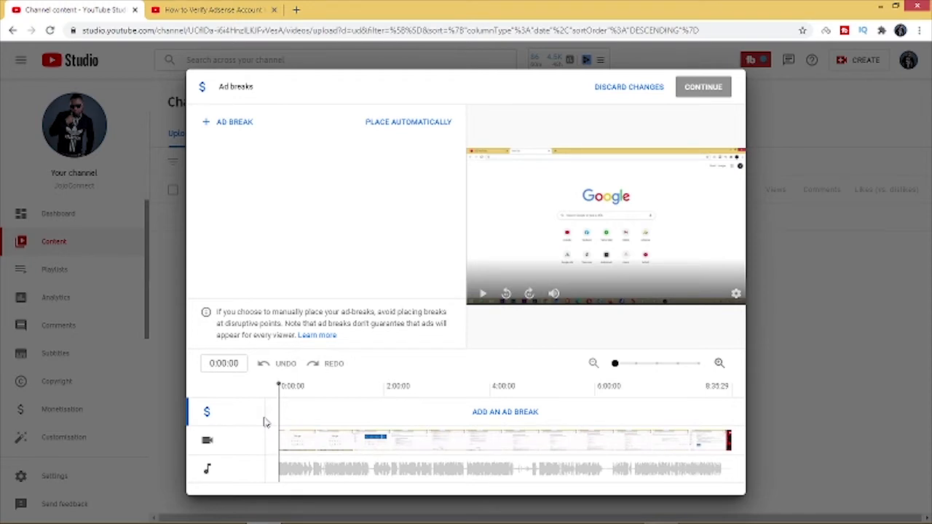
{"action": "mouse_move", "coordinate": [269, 399]}
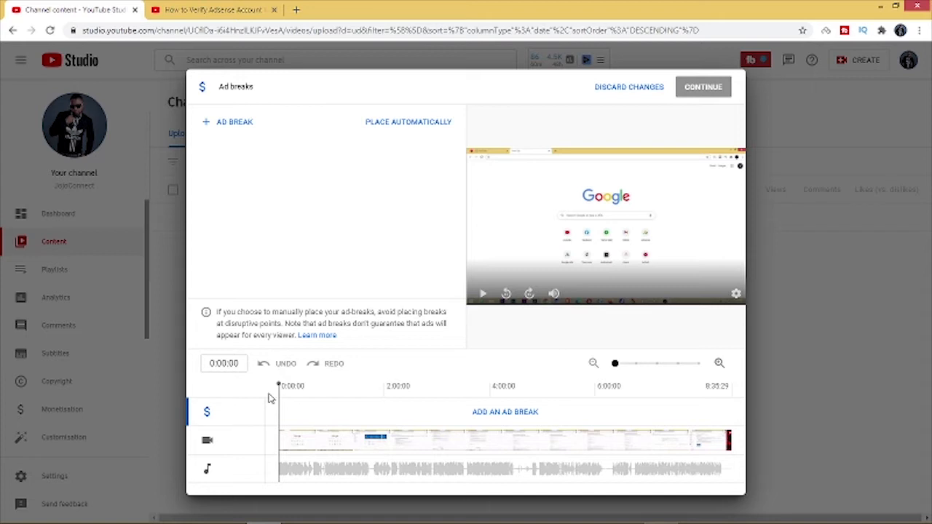
{"action": "mouse_move", "coordinate": [209, 126]}
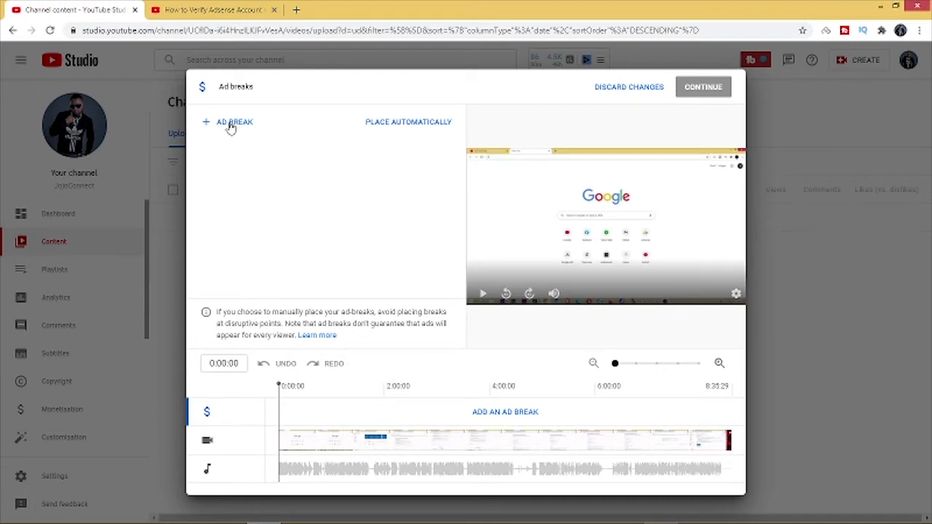
{"action": "left_click", "coordinate": [229, 122]}
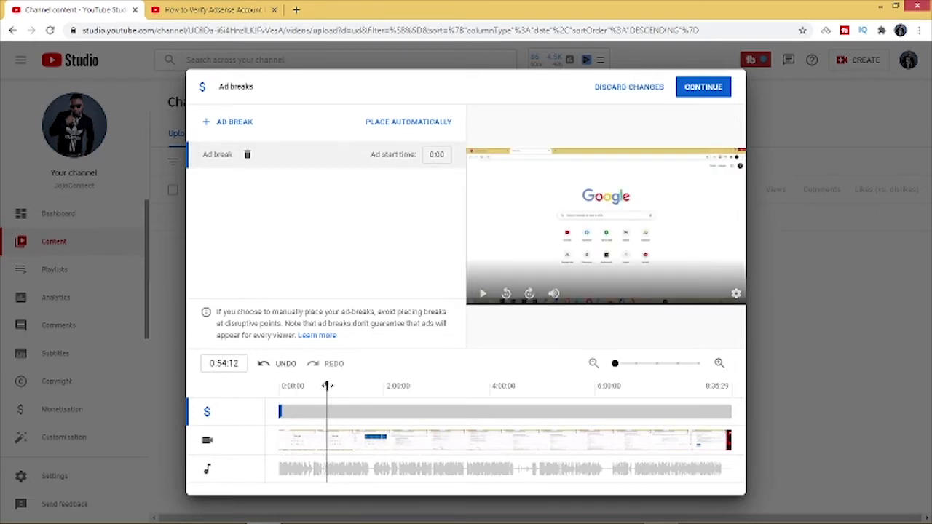
Scrub the playhead along the timeline and settle it at about 1:30
{"action": "left_click_drag", "start_coordinate": [327, 386], "coordinate": [352, 386]}
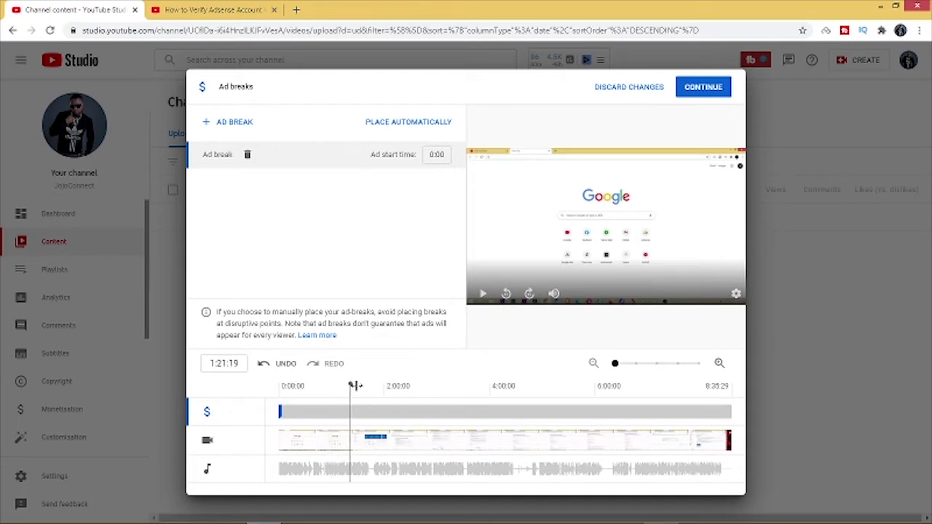
{"action": "left_click_drag", "start_coordinate": [350, 385], "coordinate": [358, 386]}
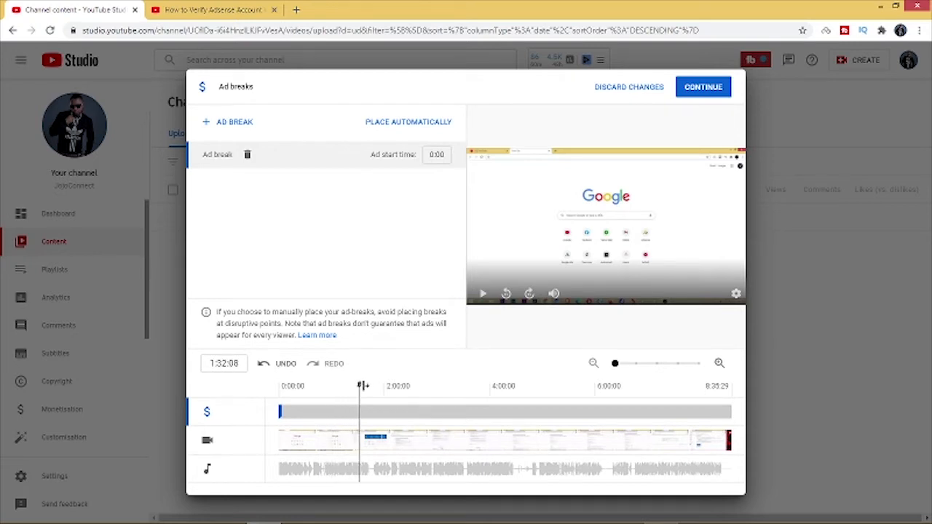
{"action": "left_click_drag", "start_coordinate": [358, 385], "coordinate": [367, 386]}
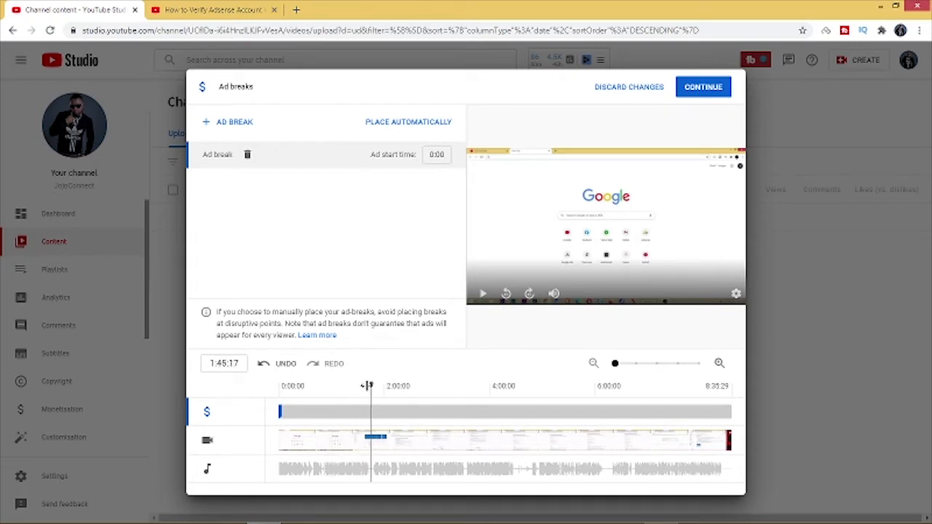
{"action": "left_click_drag", "start_coordinate": [367, 385], "coordinate": [356, 386]}
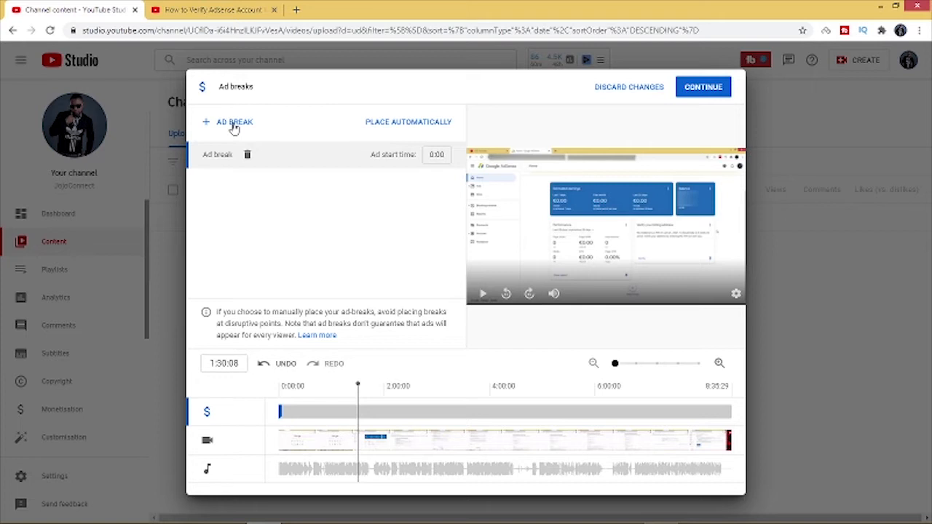
Add ad breaks at 1:30 and, after moving the playhead on, at about 3:01
{"action": "left_click", "coordinate": [227, 122]}
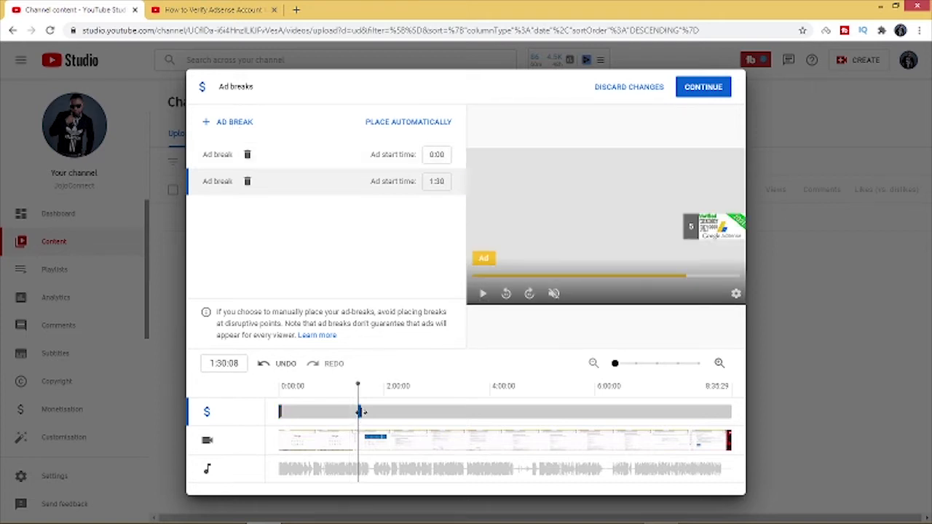
{"action": "mouse_move", "coordinate": [692, 278]}
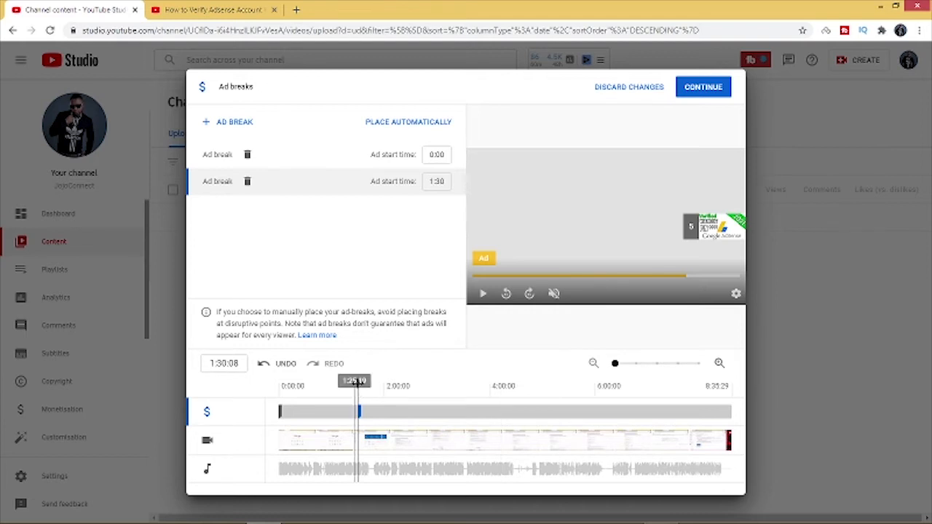
{"action": "left_click_drag", "start_coordinate": [357, 386], "coordinate": [437, 386]}
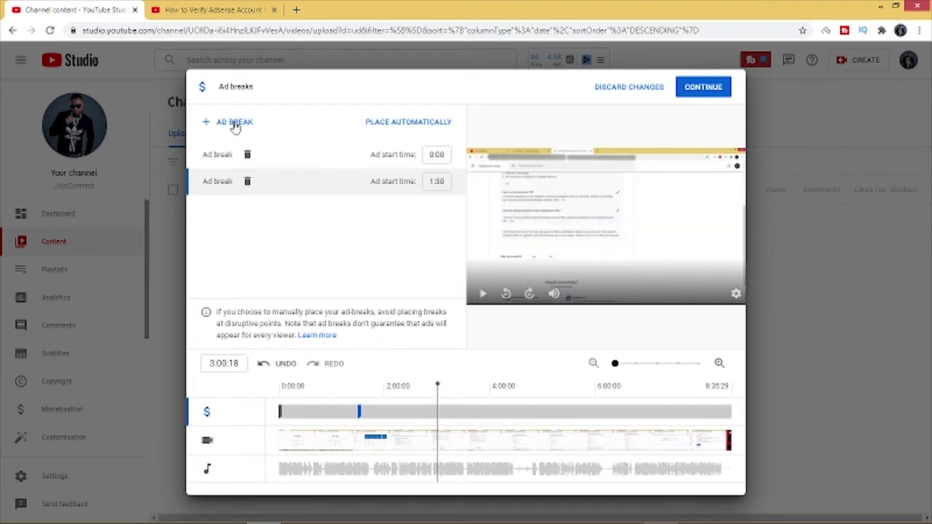
{"action": "left_click", "coordinate": [227, 122]}
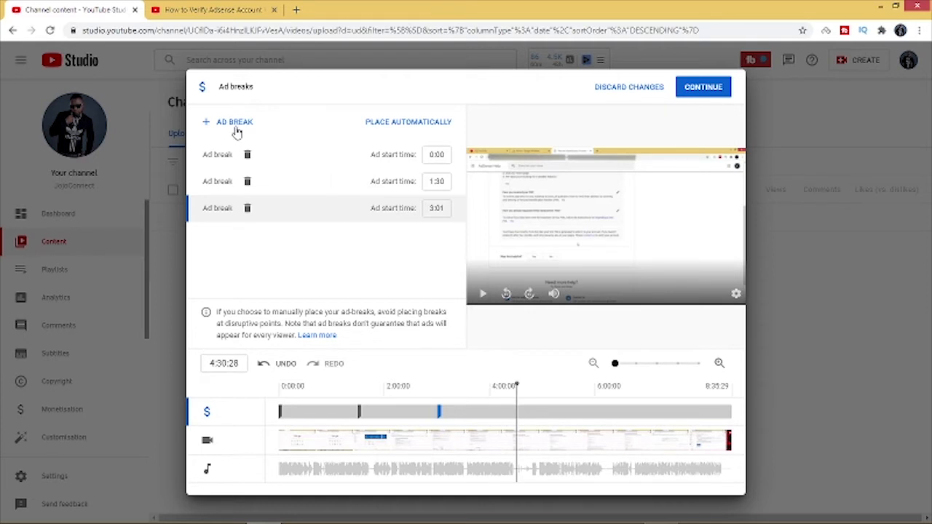
Add further ad breaks at 4:31, 5:58 and 7:25
{"action": "left_click", "coordinate": [227, 123]}
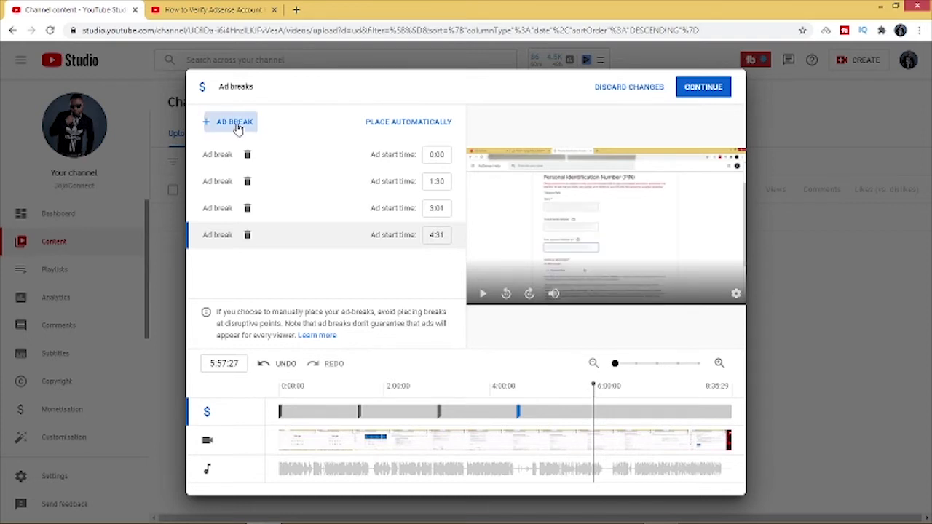
{"action": "left_click", "coordinate": [229, 122]}
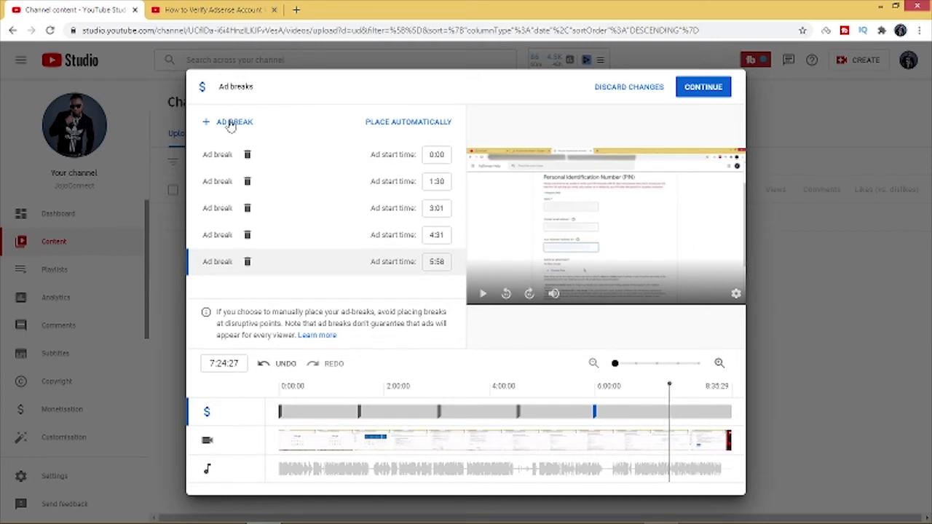
{"action": "left_click", "coordinate": [227, 122]}
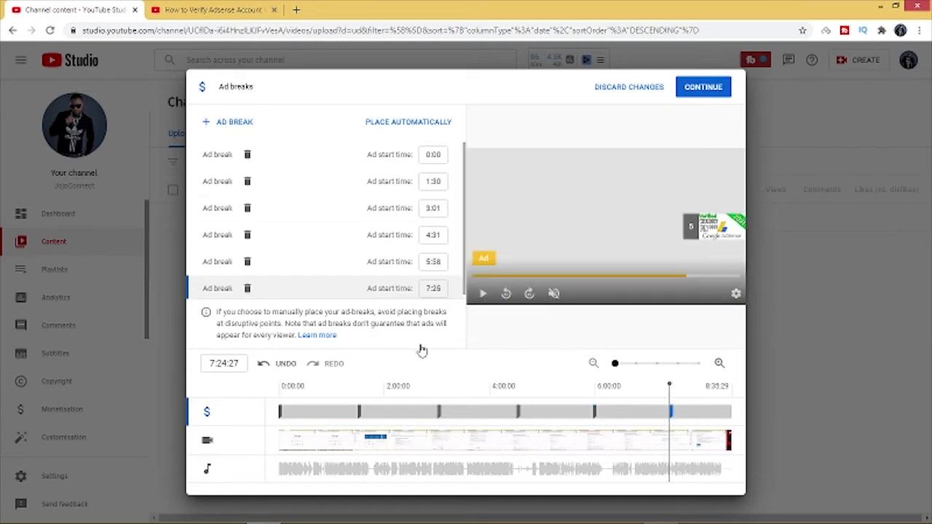
{"action": "mouse_move", "coordinate": [473, 414]}
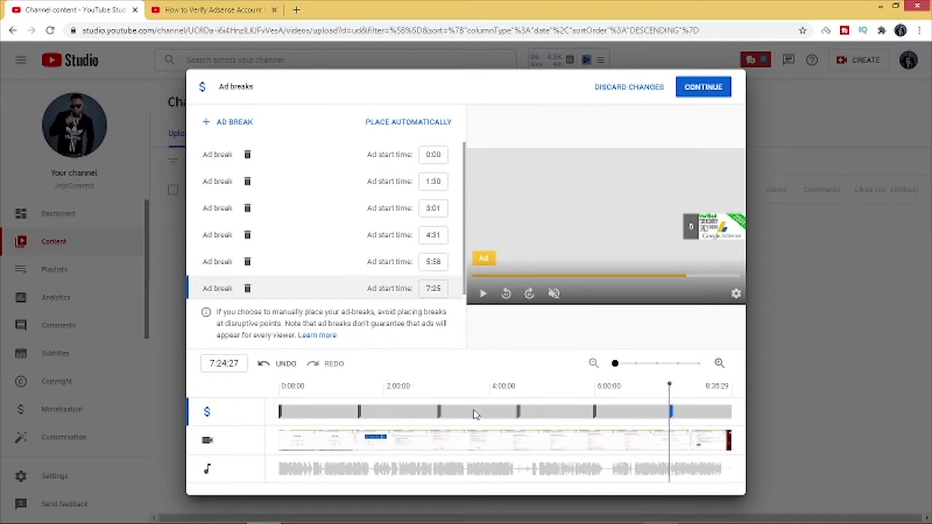
{"action": "mouse_move", "coordinate": [517, 411]}
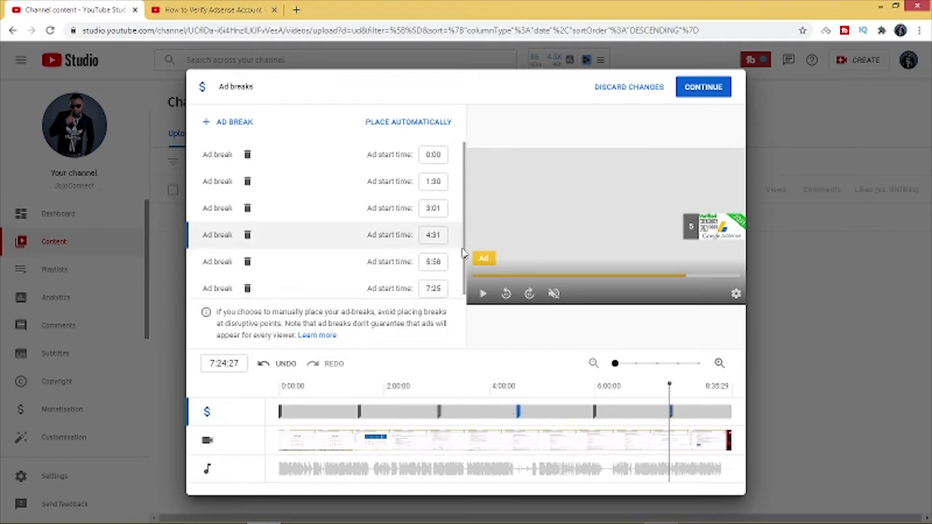
{"action": "mouse_move", "coordinate": [376, 233]}
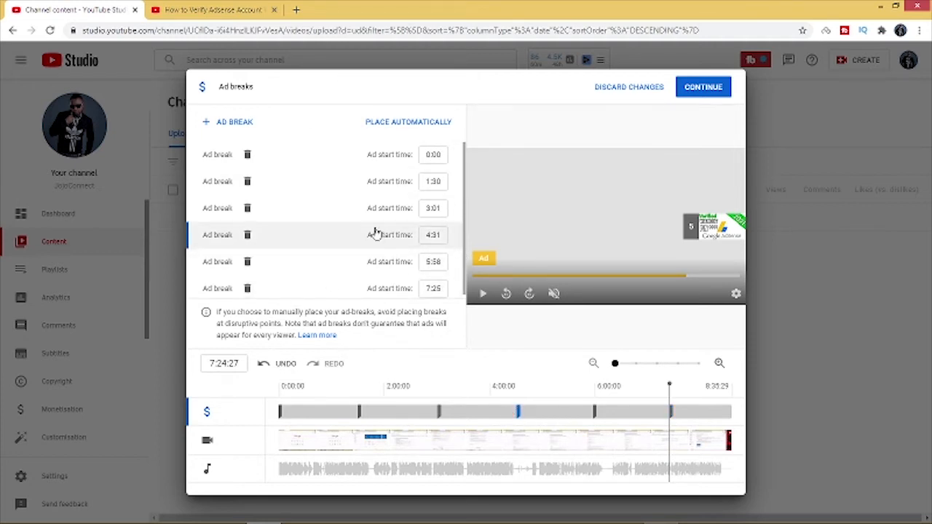
{"action": "mouse_move", "coordinate": [248, 234]}
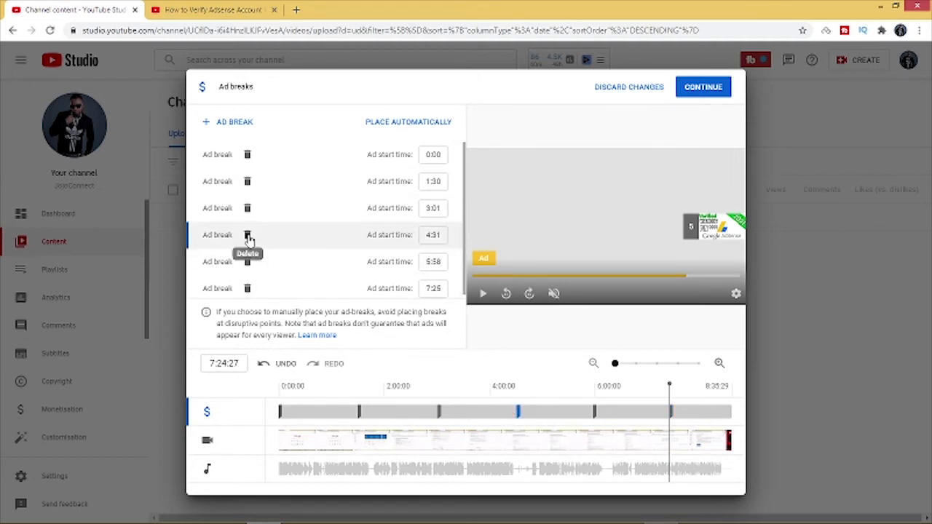
{"action": "mouse_move", "coordinate": [361, 386]}
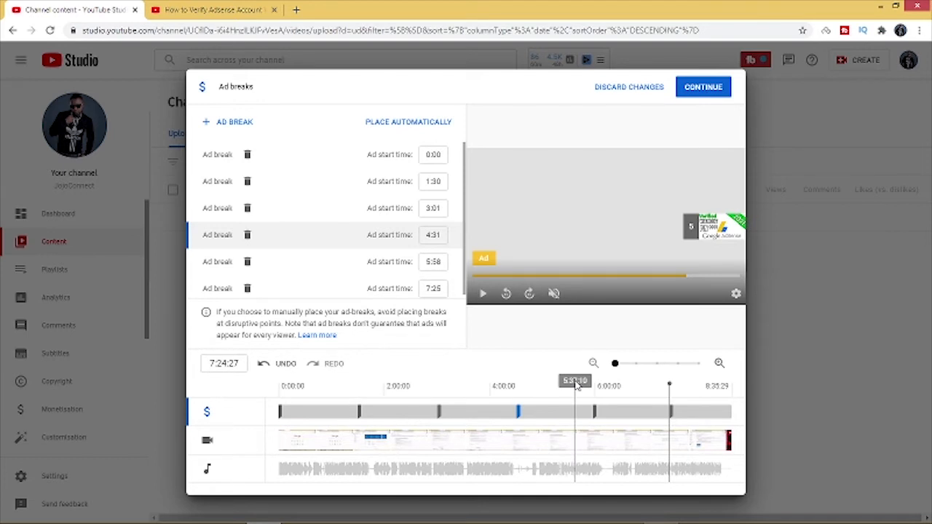
{"action": "mouse_move", "coordinate": [687, 129]}
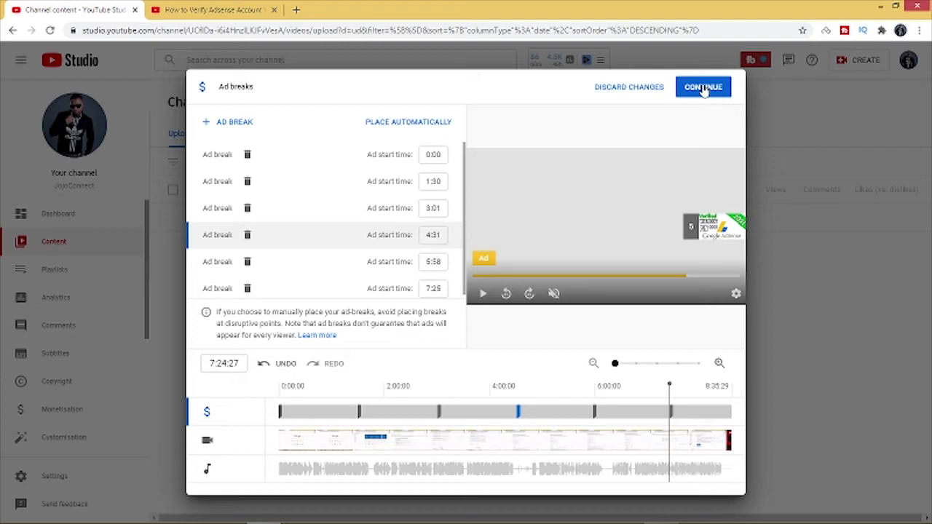
Continue with the six placed ad breaks, returning to the Monetisation step
{"action": "left_click", "coordinate": [702, 87]}
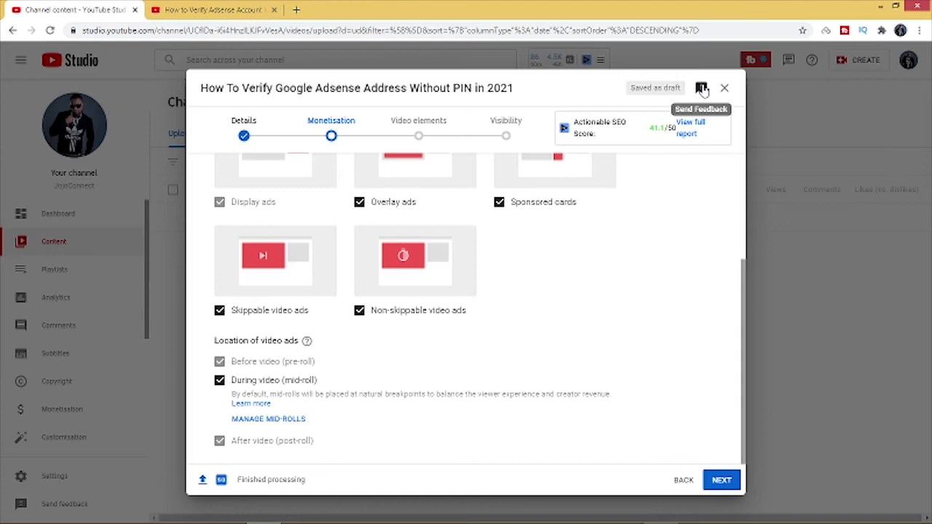
{"action": "mouse_move", "coordinate": [687, 407]}
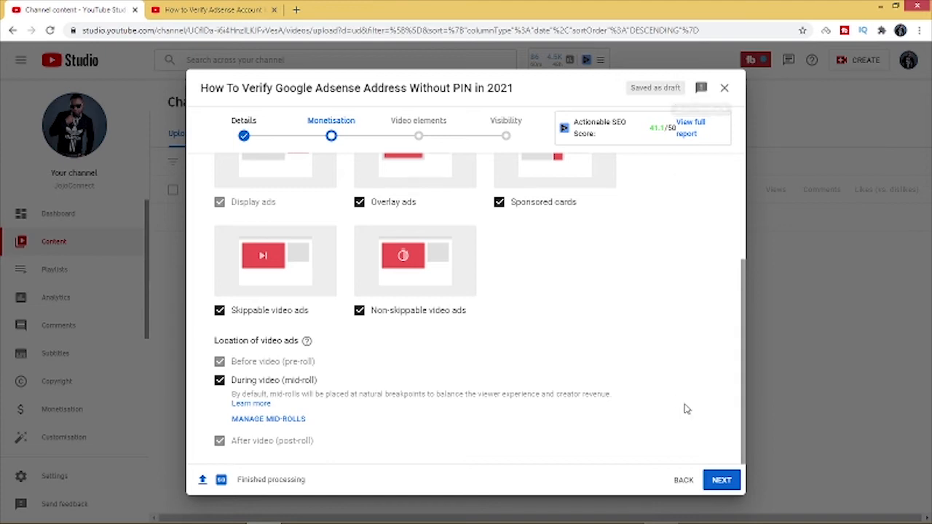
{"action": "mouse_move", "coordinate": [638, 419]}
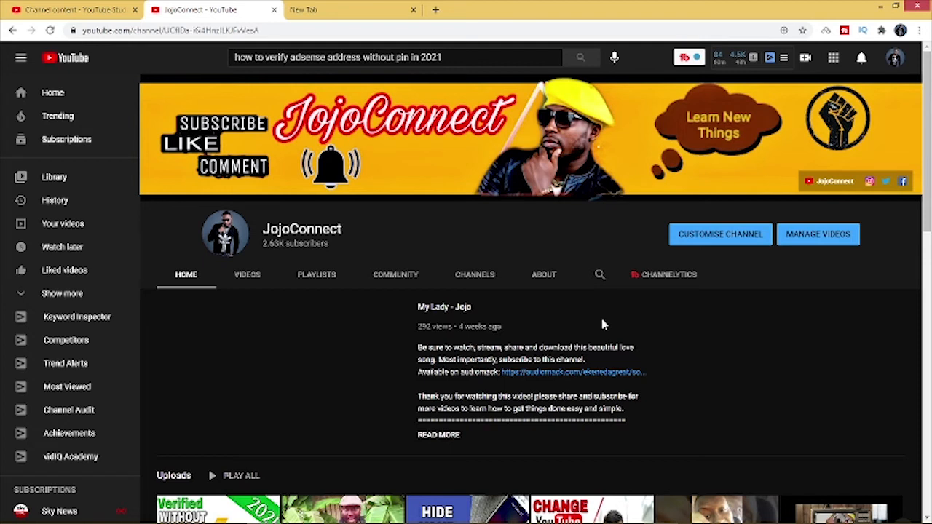
{"action": "mouse_move", "coordinate": [760, 364]}
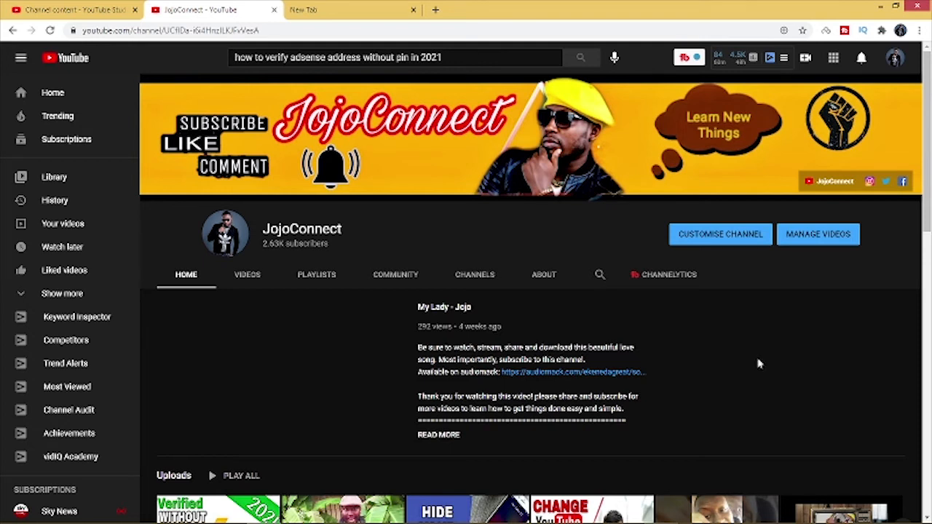
{"action": "mouse_move", "coordinate": [751, 317]}
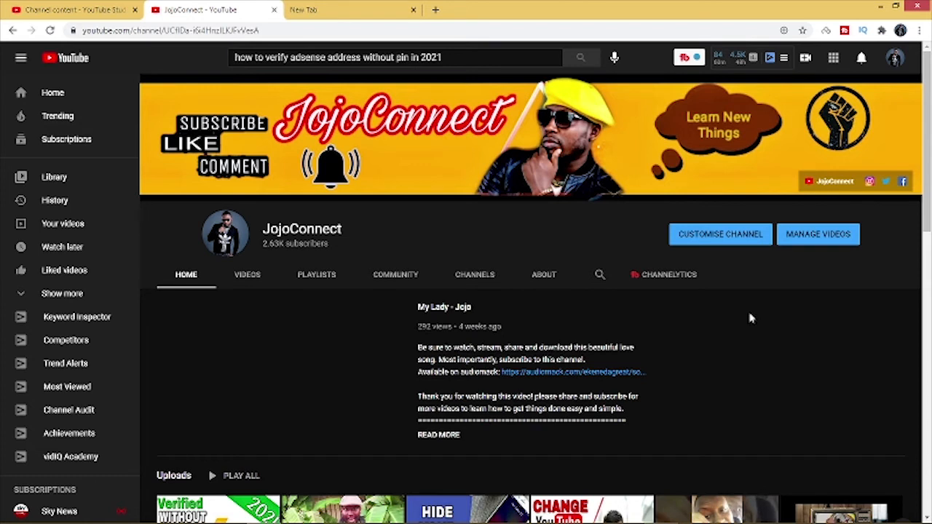
{"action": "mouse_move", "coordinate": [812, 243]}
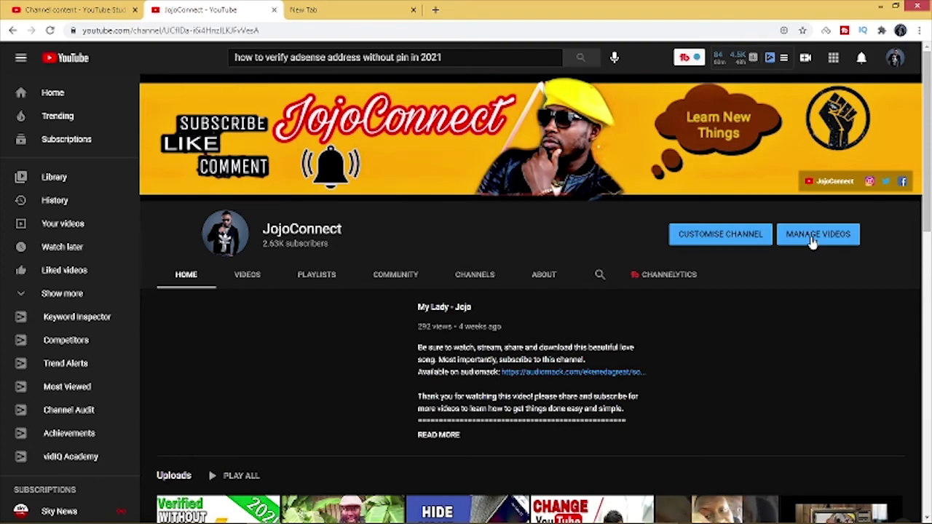
Use Manage Videos to reach the Channel content list in Studio
{"action": "left_click", "coordinate": [818, 233]}
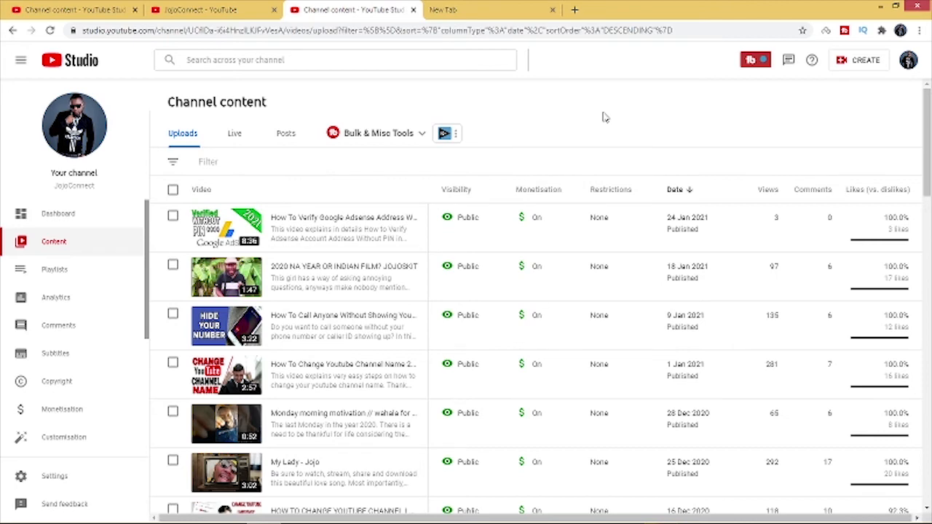
Scroll the uploads list toward the Adsense channel-linking video
{"action": "scroll", "scroll_direction": "down", "scroll_amount": 3}
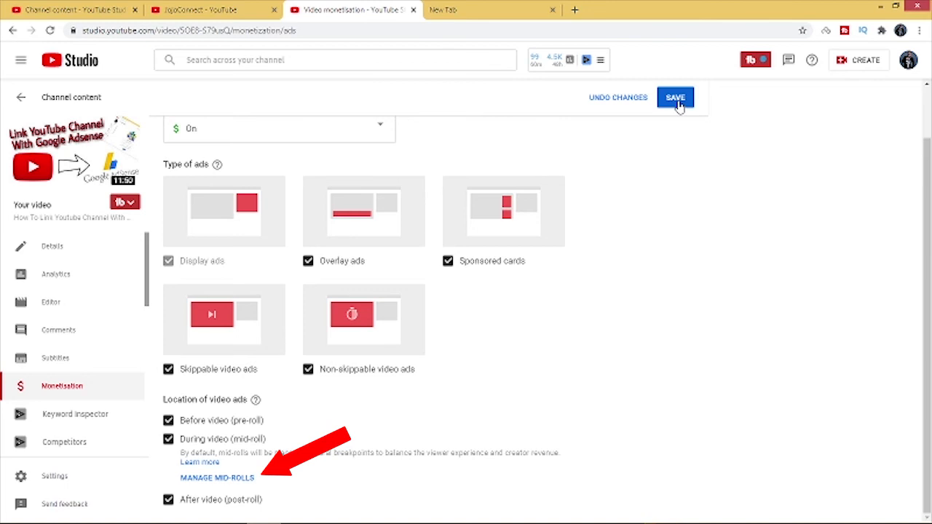
Bring up the ad breaks editor for this video, showing a single break at 0:00
{"action": "left_click", "coordinate": [216, 478]}
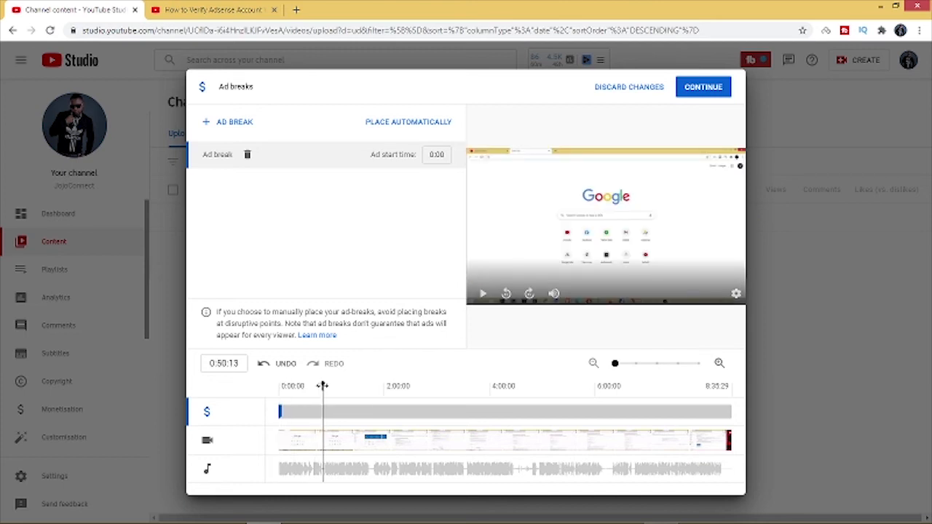
Add an ad break at 1:30, continue with the placed breaks and save the video's monetisation settings
{"action": "left_click_drag", "start_coordinate": [323, 385], "coordinate": [332, 386]}
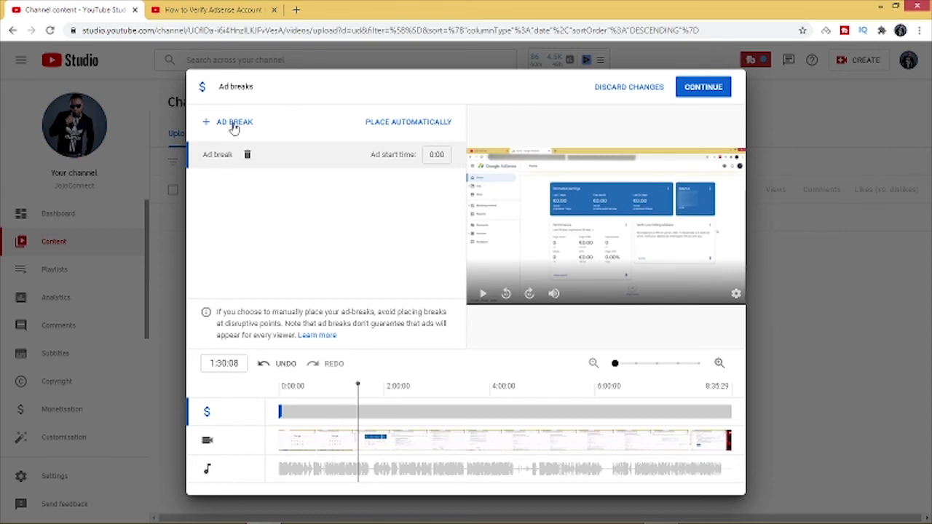
{"action": "left_click", "coordinate": [227, 122]}
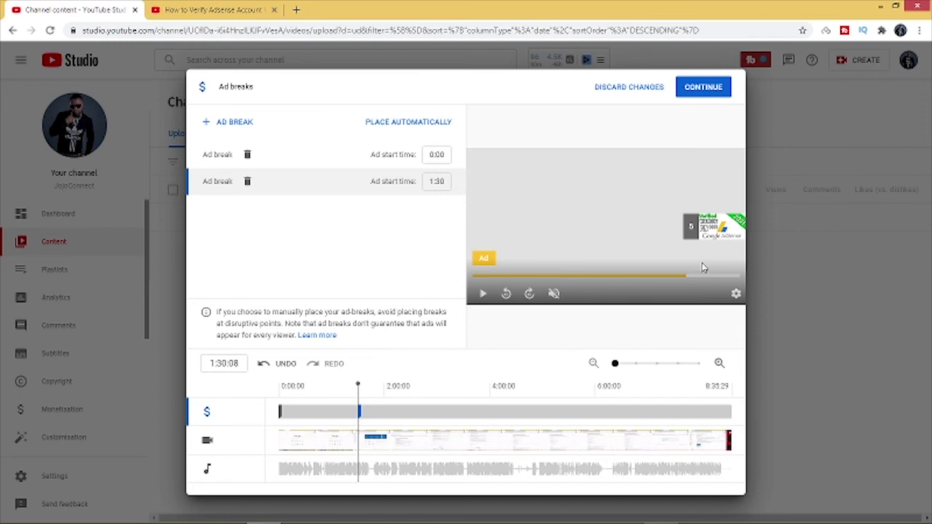
{"action": "left_click", "coordinate": [408, 123]}
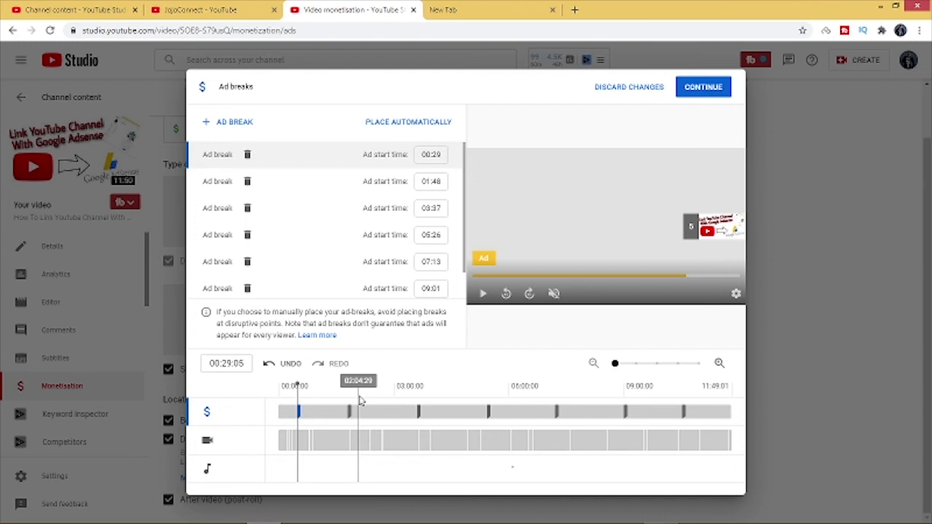
{"action": "left_click", "coordinate": [701, 87]}
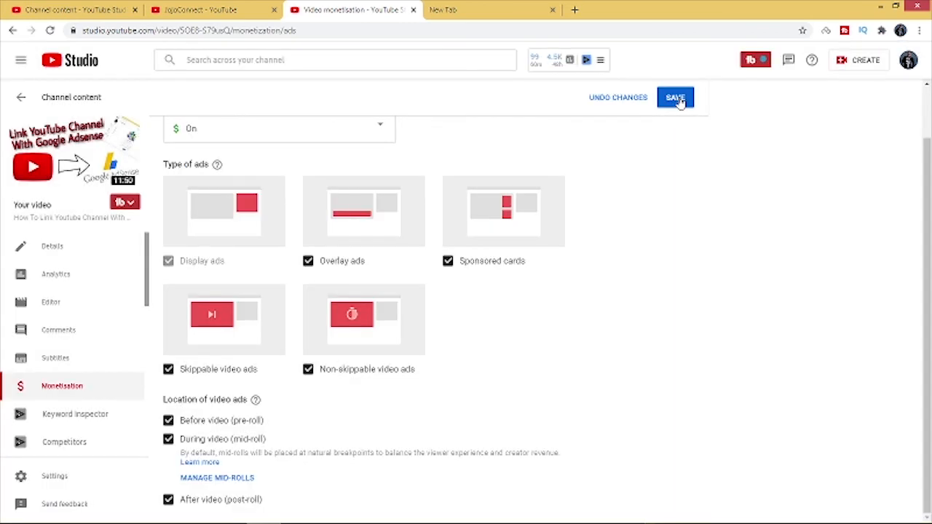